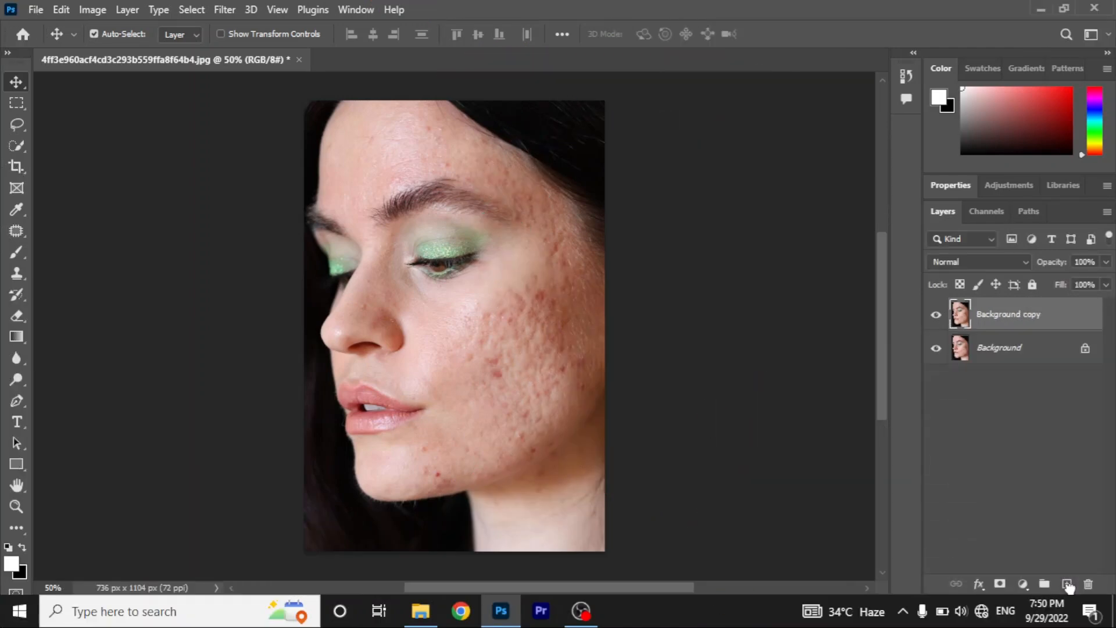
Invert the Background copy layer and set its blend mode to Vivid Light
{"action": "left_click", "coordinate": [1008, 314]}
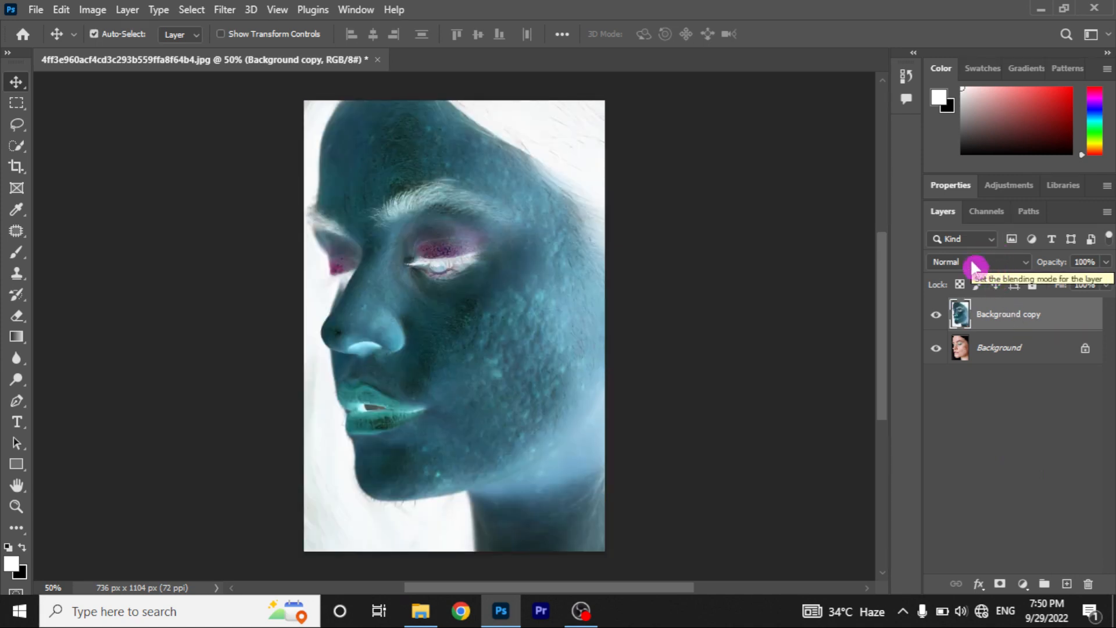
{"action": "left_click", "coordinate": [979, 262]}
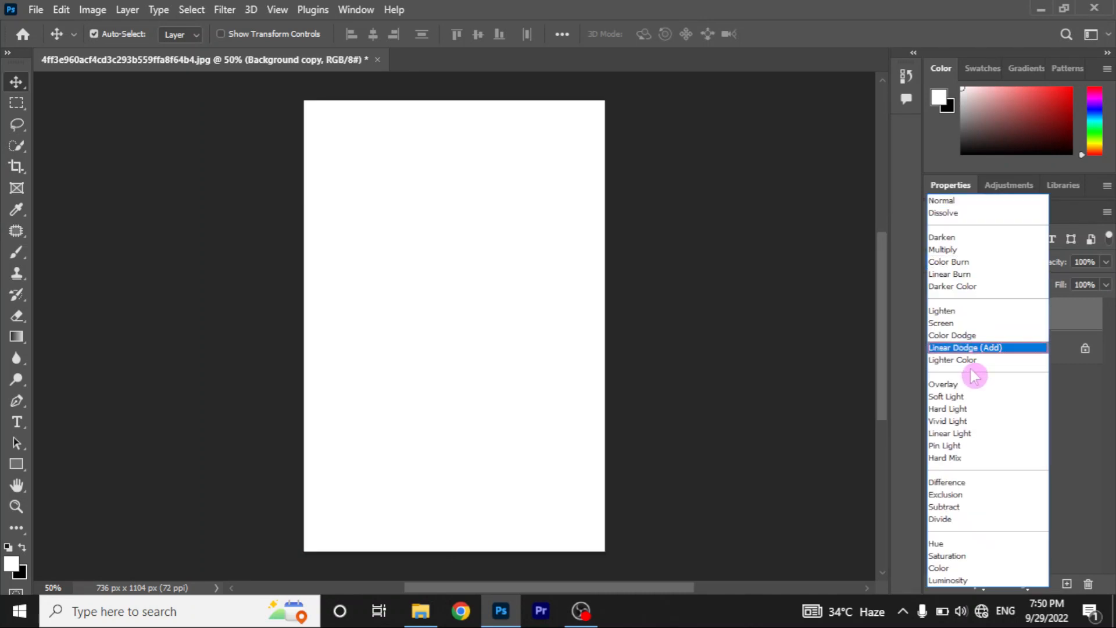
{"action": "left_click", "coordinate": [948, 421]}
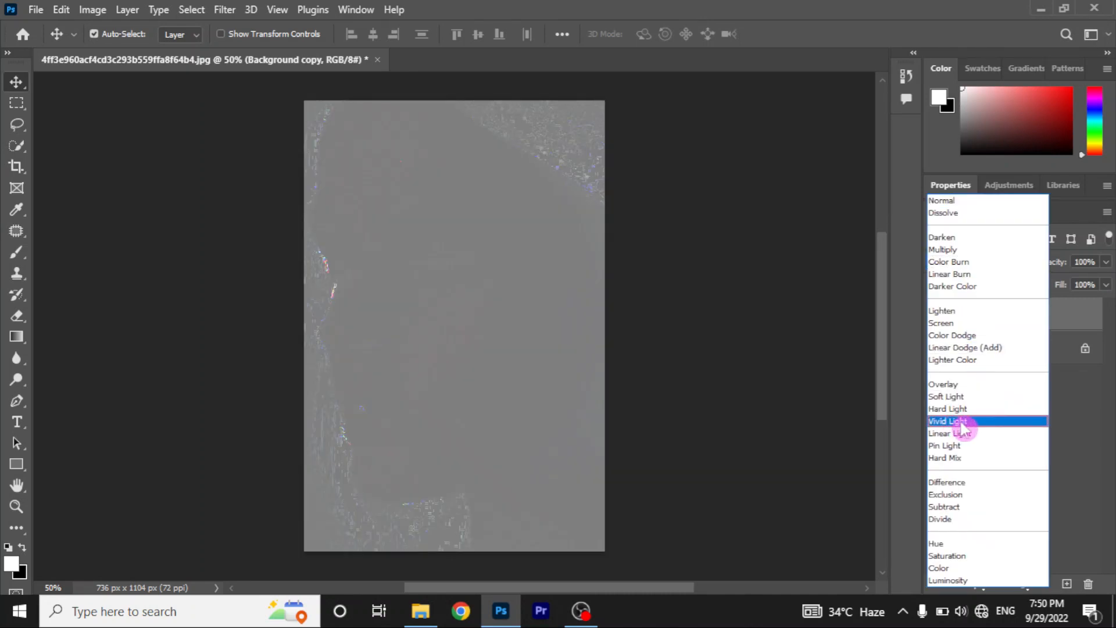
{"action": "left_click", "coordinate": [947, 421]}
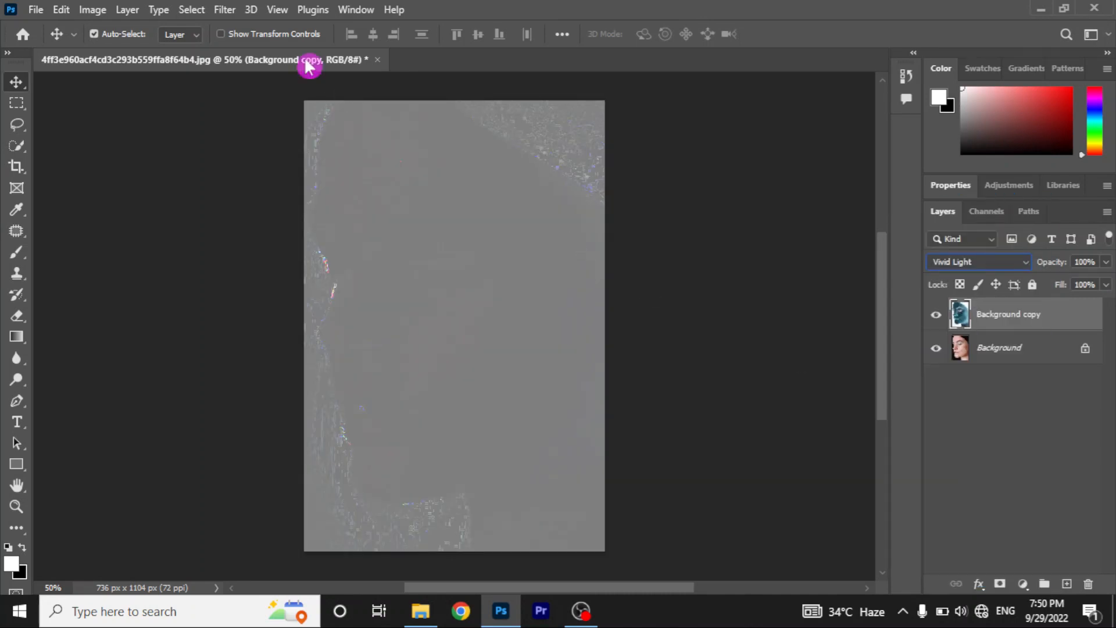
{"action": "left_click", "coordinate": [224, 9]}
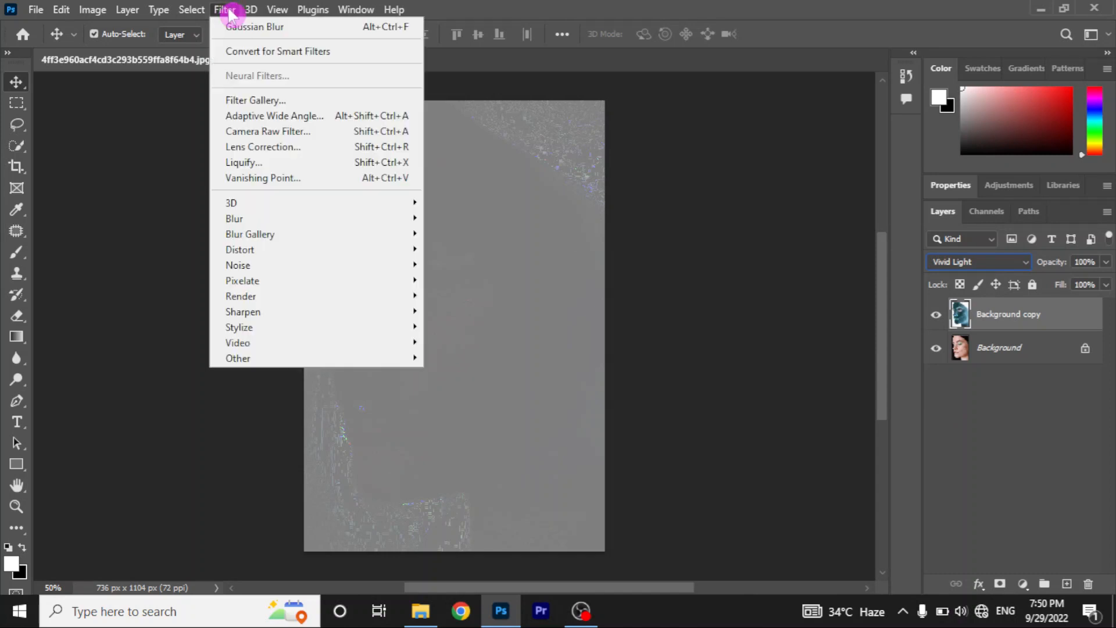
{"action": "mouse_move", "coordinate": [238, 358]}
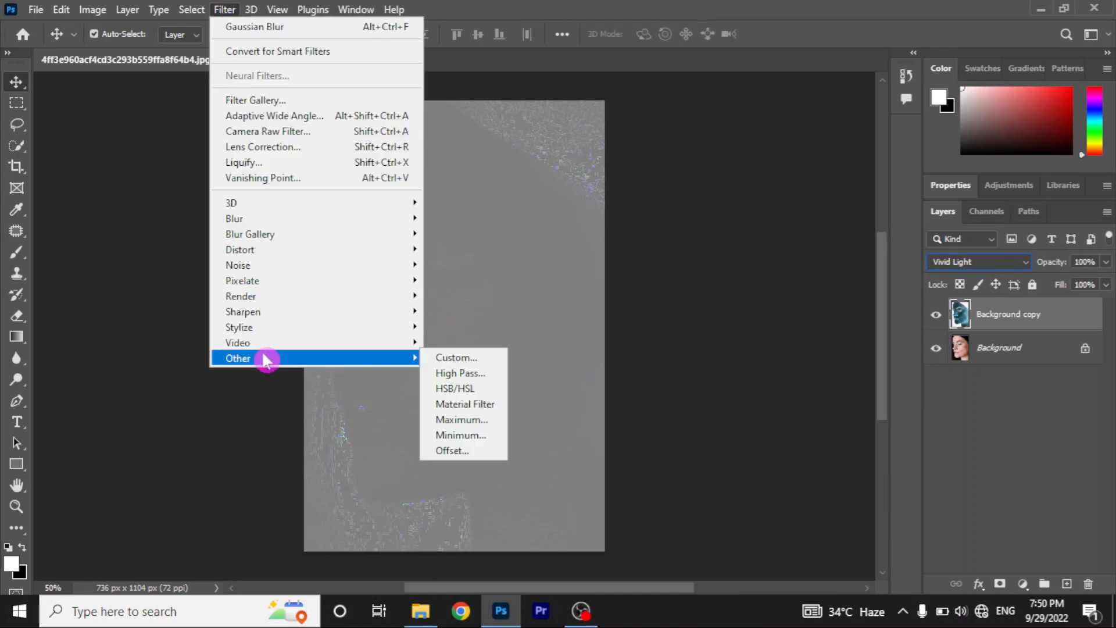
{"action": "mouse_move", "coordinate": [461, 388]}
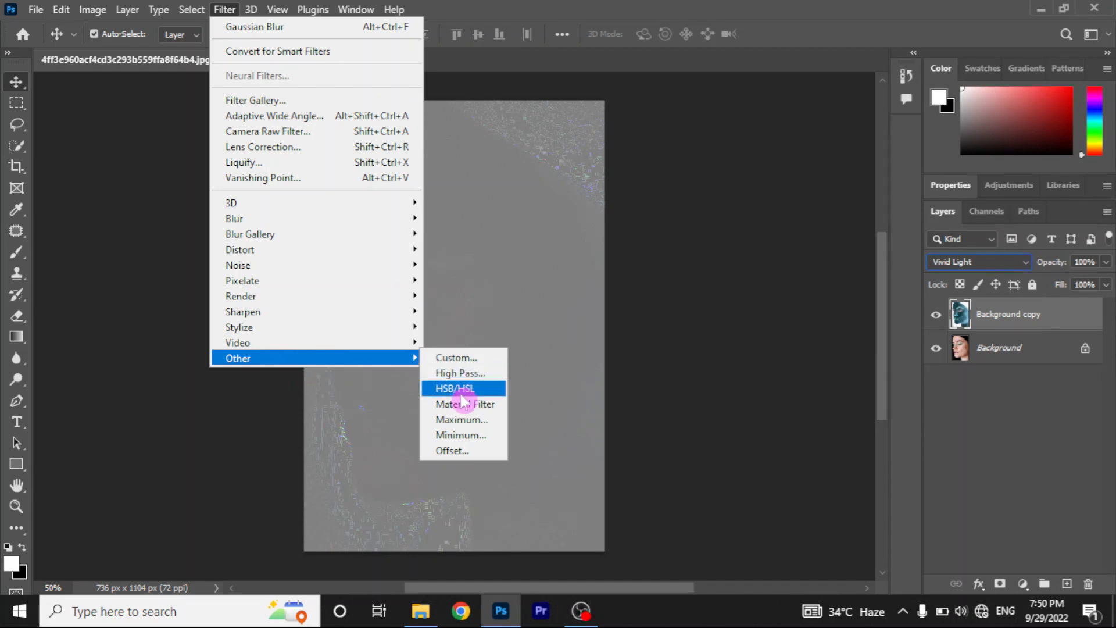
{"action": "mouse_move", "coordinate": [460, 373]}
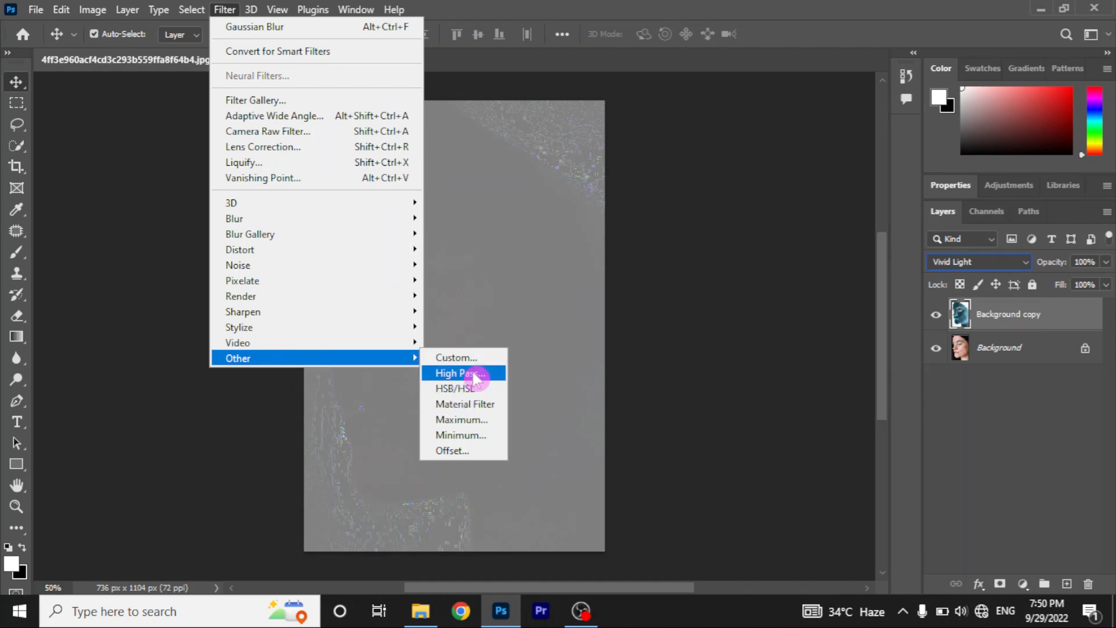
Run High Pass on the inverted copy with a 16.6-pixel radius
{"action": "left_click", "coordinate": [457, 374]}
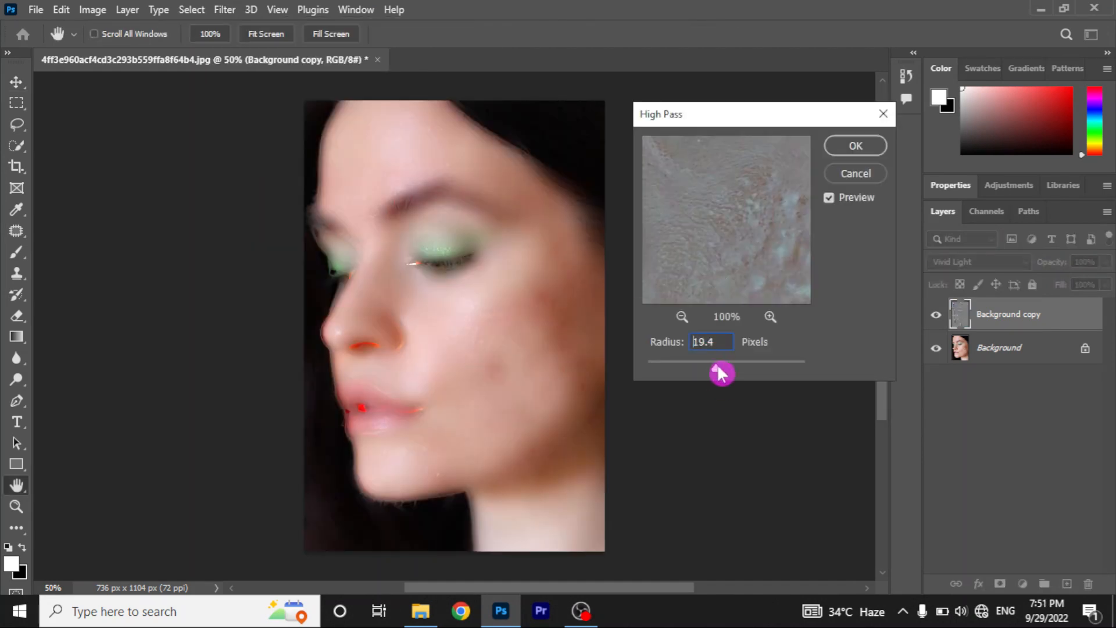
{"action": "left_click_drag", "start_coordinate": [721, 363], "coordinate": [657, 363]}
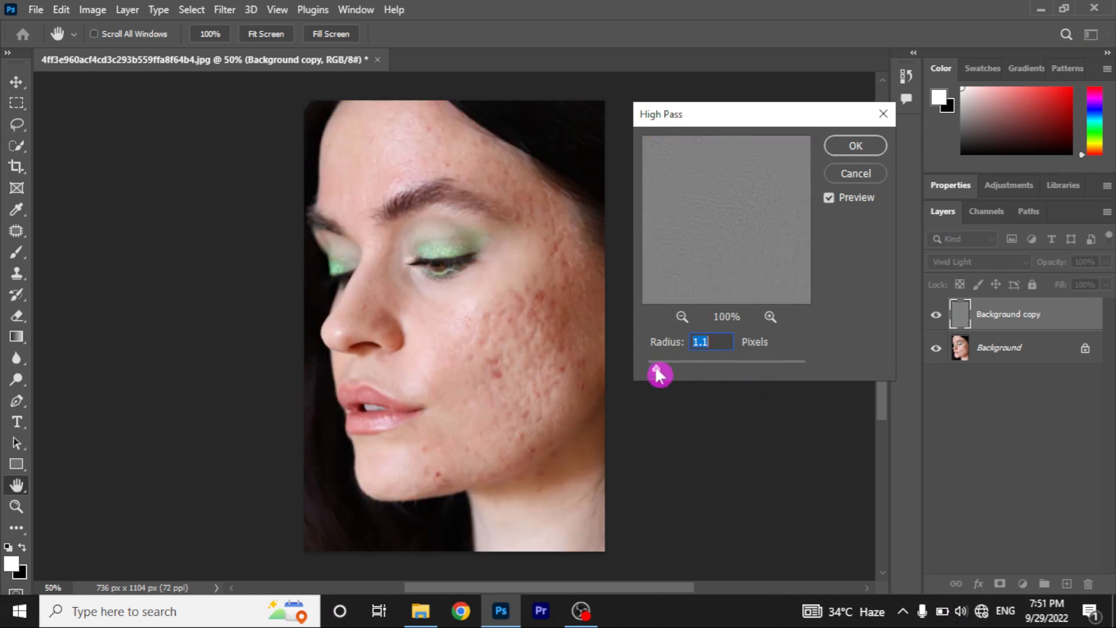
{"action": "left_click_drag", "start_coordinate": [659, 361], "coordinate": [691, 362]}
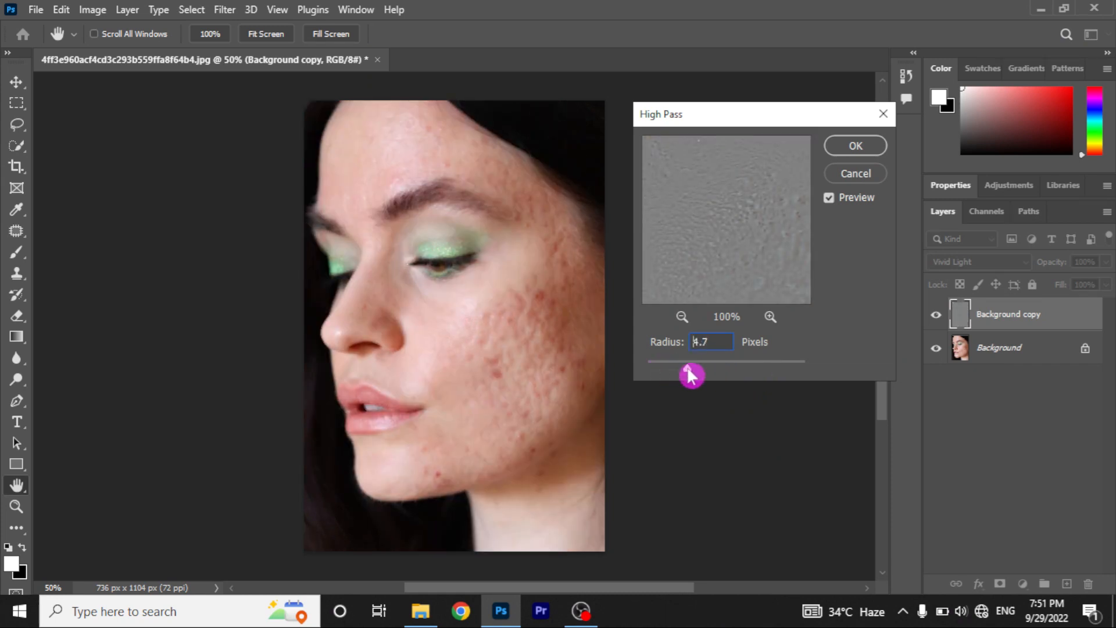
{"action": "left_click_drag", "start_coordinate": [689, 368], "coordinate": [714, 368]}
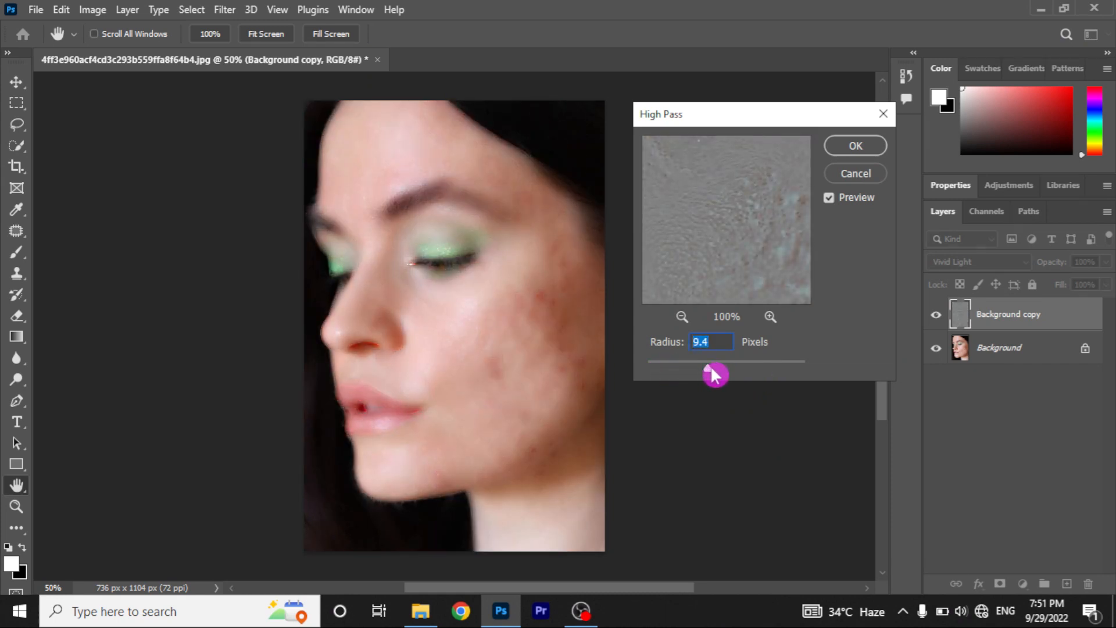
{"action": "left_click_drag", "start_coordinate": [710, 375], "coordinate": [721, 375]}
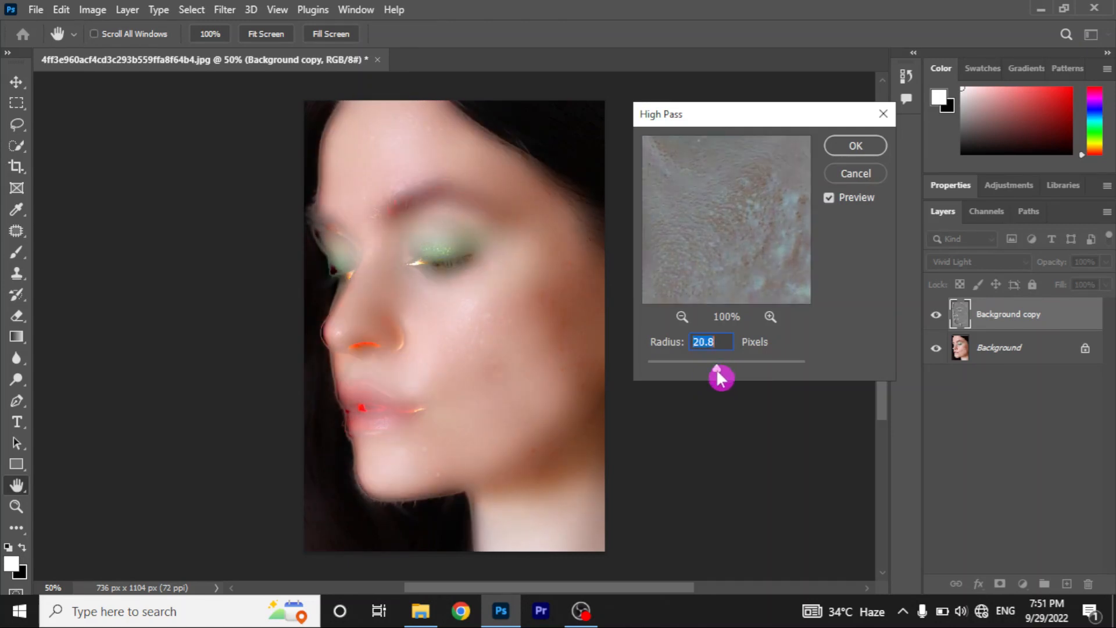
{"action": "left_click_drag", "start_coordinate": [721, 363], "coordinate": [715, 363]}
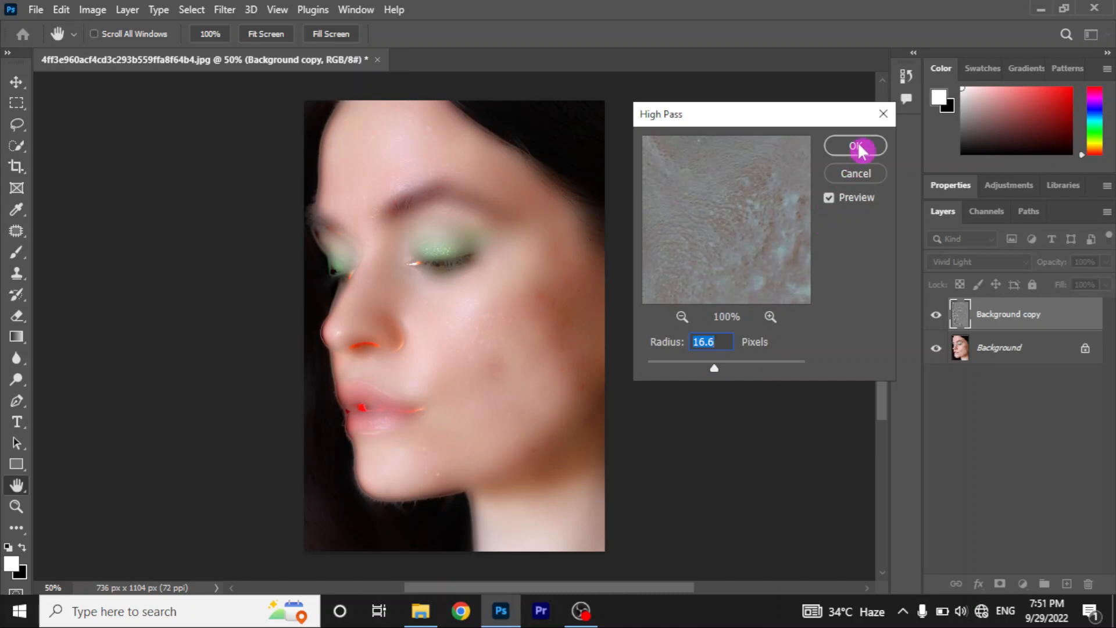
{"action": "left_click", "coordinate": [855, 146]}
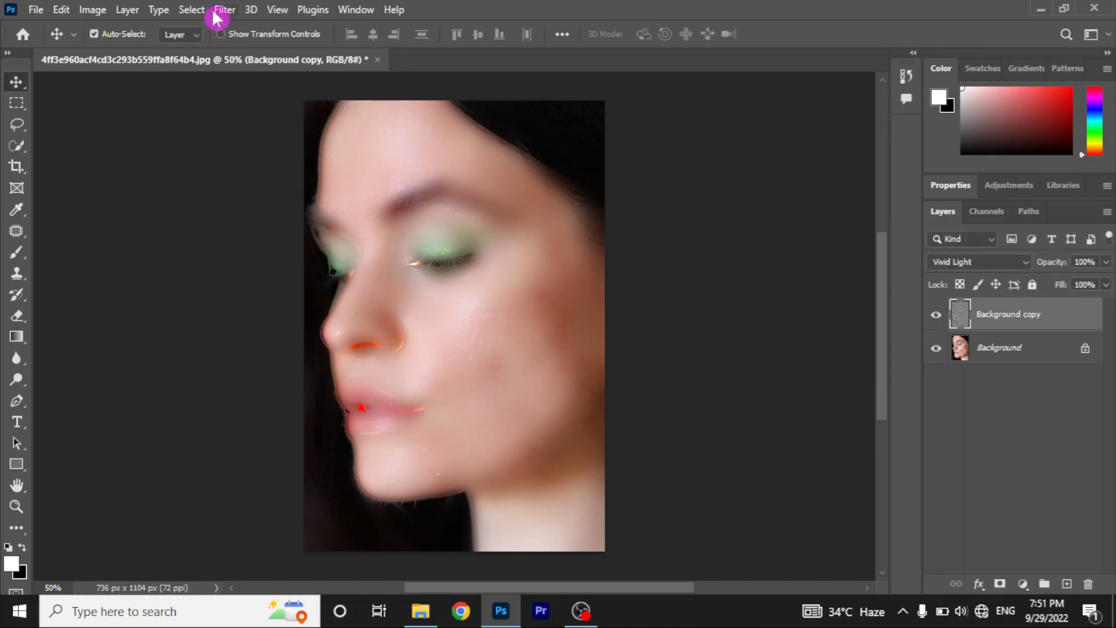
Blur the Vivid Light copy layer with a 2.8-pixel Gaussian Blur
{"action": "left_click", "coordinate": [225, 10]}
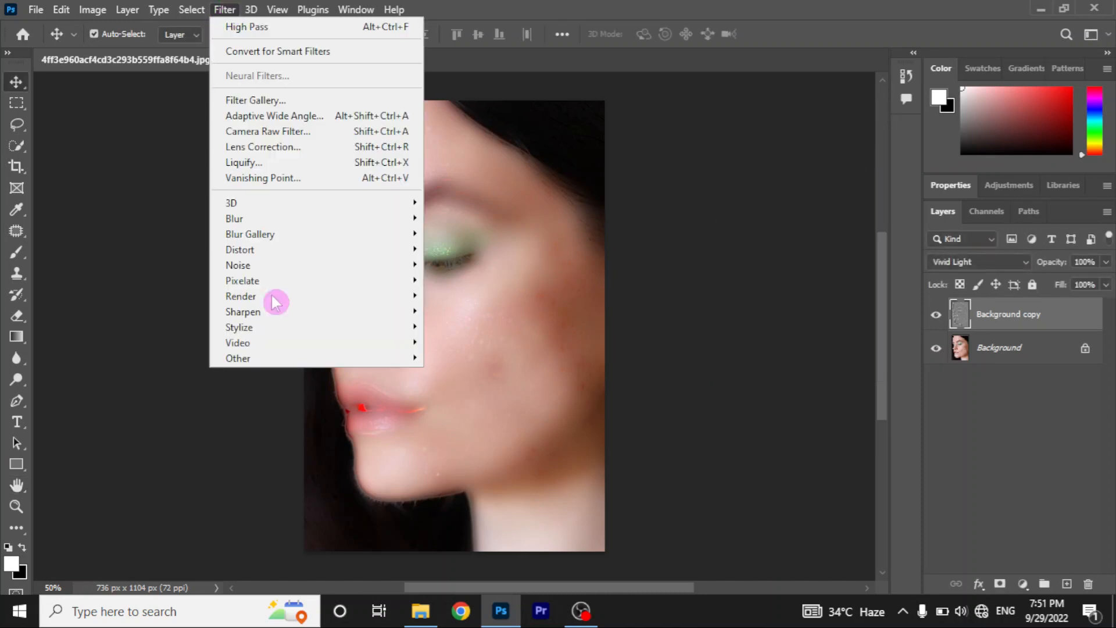
{"action": "mouse_move", "coordinate": [235, 219]}
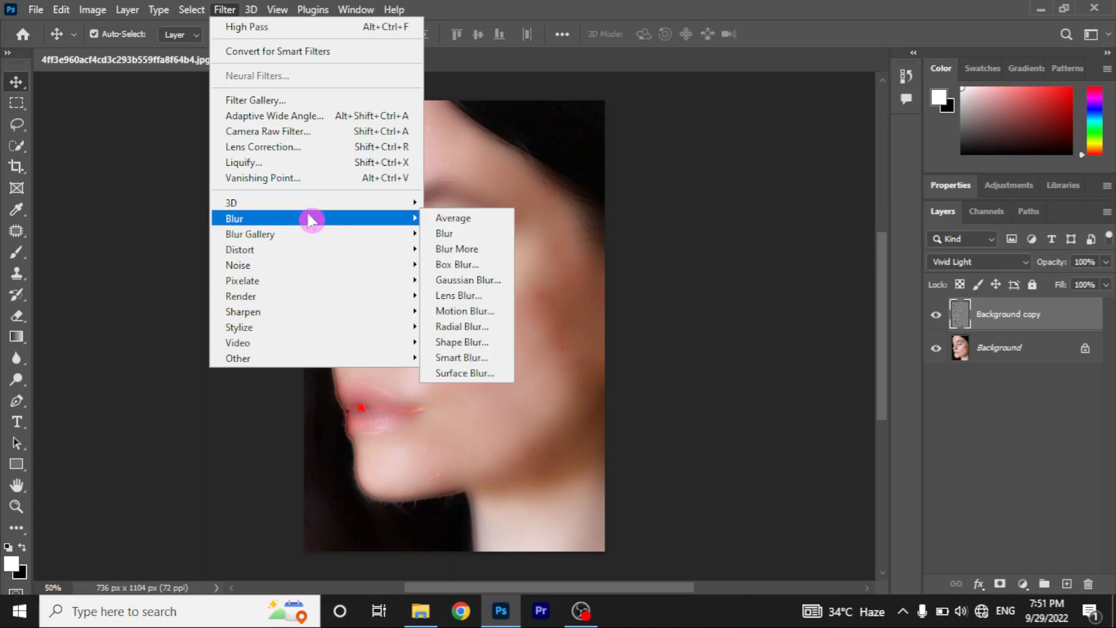
{"action": "mouse_move", "coordinate": [459, 295]}
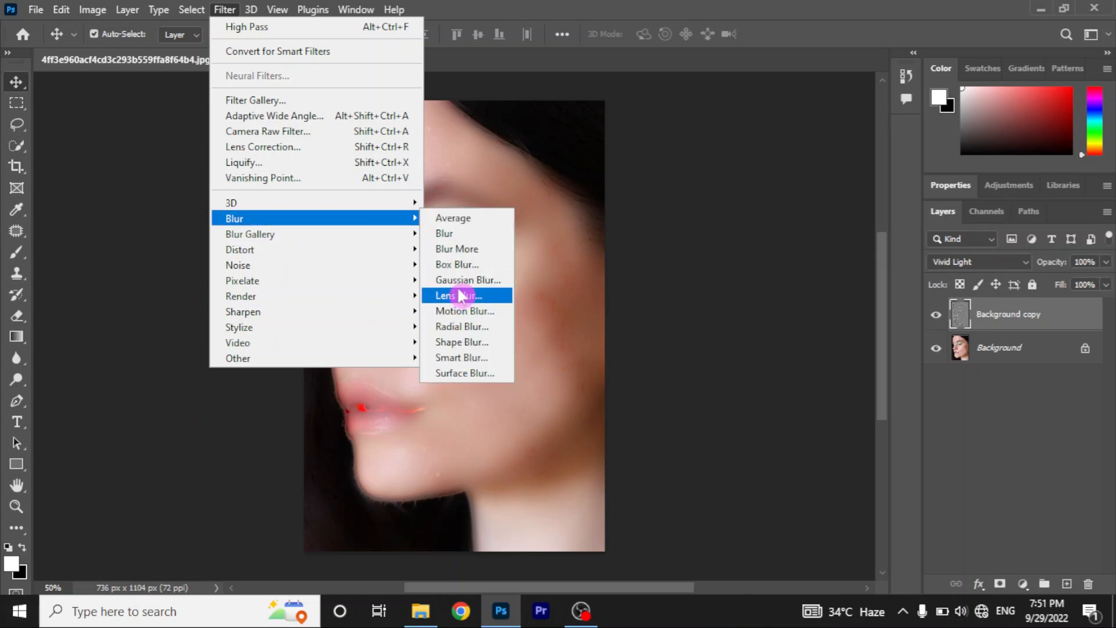
{"action": "left_click", "coordinate": [468, 279]}
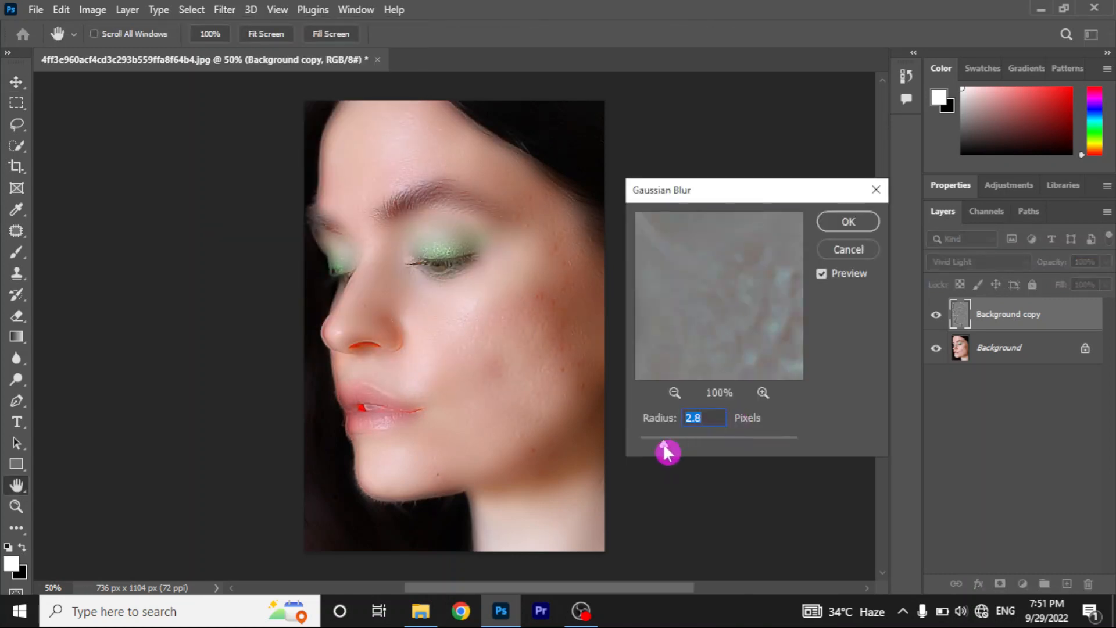
{"action": "left_click_drag", "start_coordinate": [668, 438], "coordinate": [711, 437]}
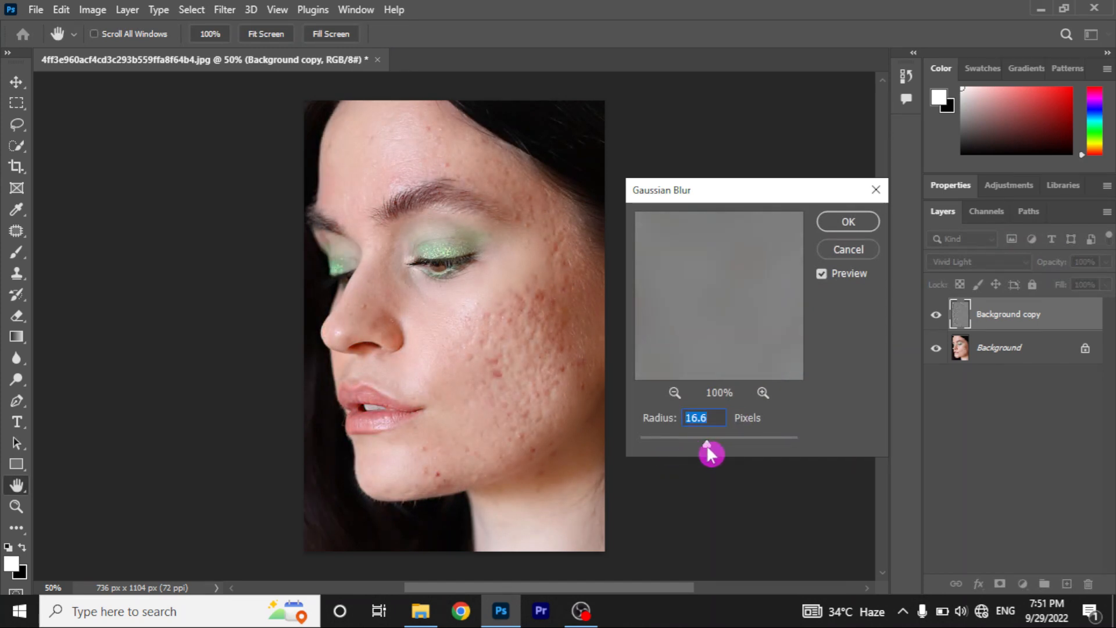
{"action": "left_click_drag", "start_coordinate": [710, 454], "coordinate": [689, 450]}
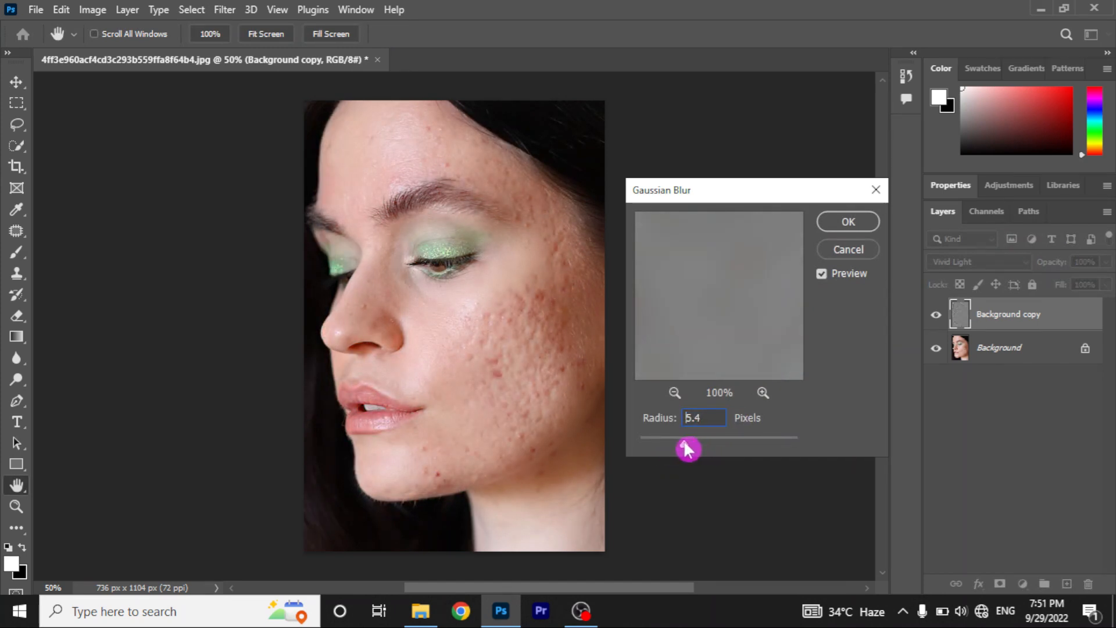
{"action": "left_click_drag", "start_coordinate": [688, 438], "coordinate": [676, 438]}
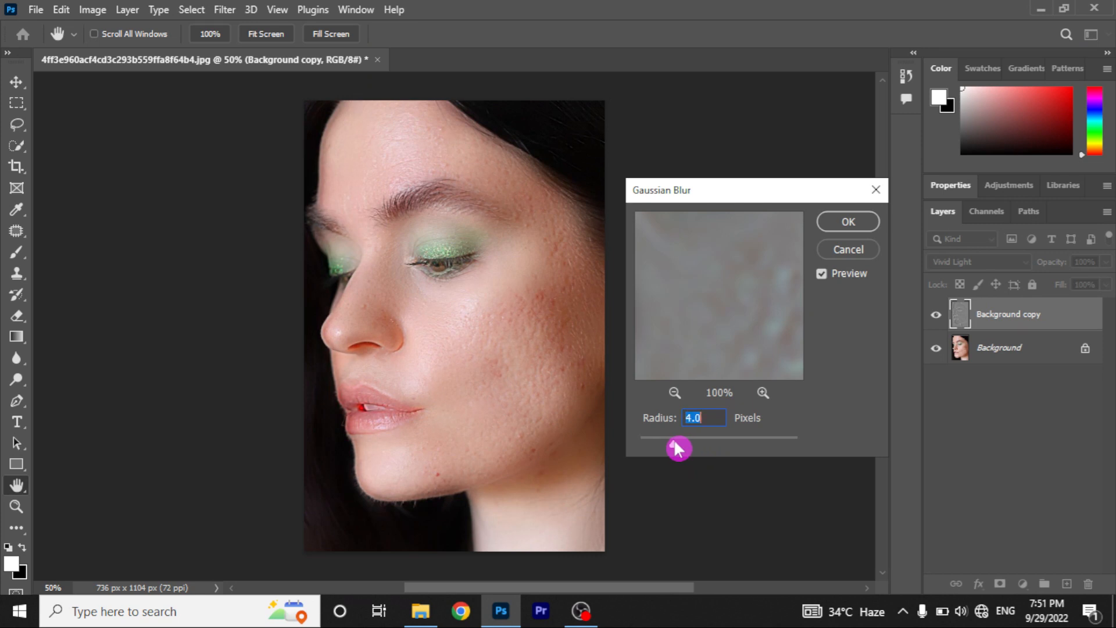
{"action": "left_click_drag", "start_coordinate": [679, 450], "coordinate": [668, 449]}
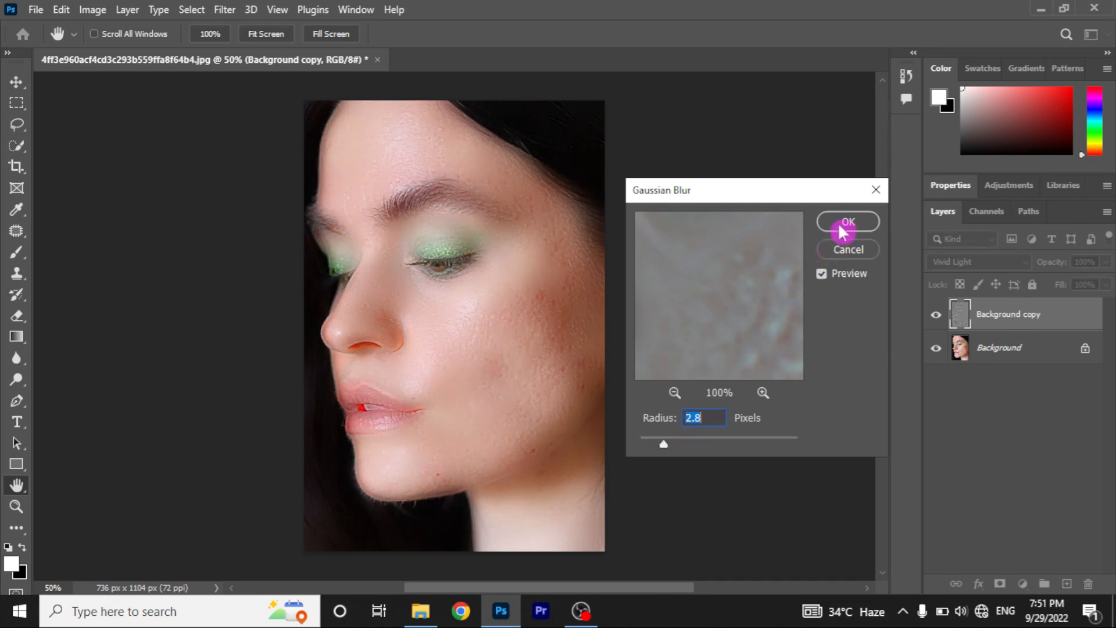
{"action": "left_click", "coordinate": [847, 221]}
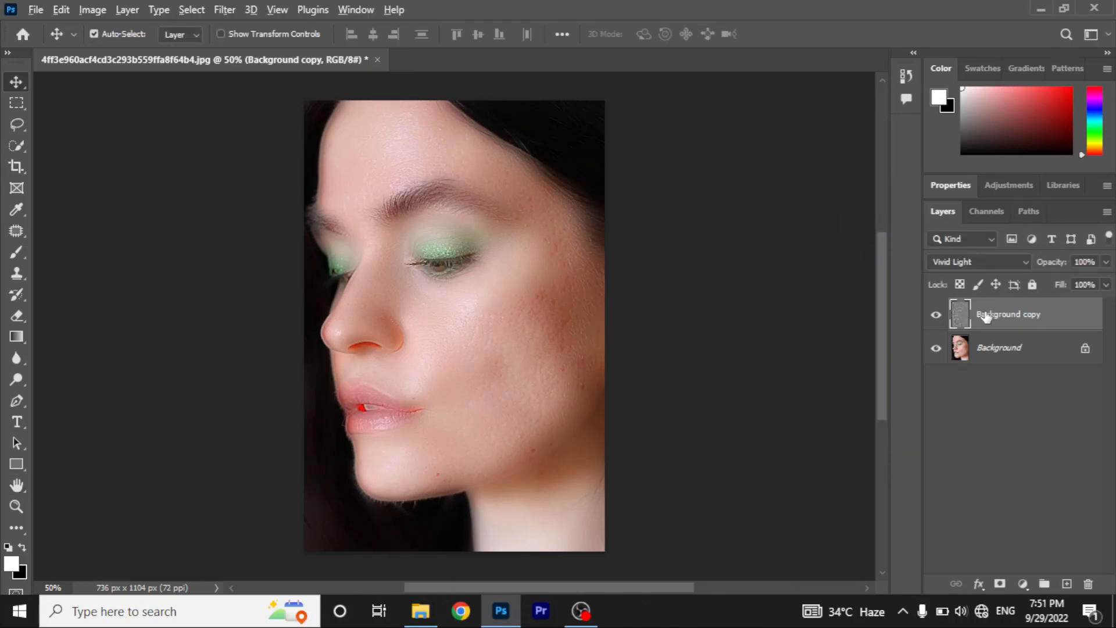
Mask the blurred copy layer and set up an 86 px soft brush
{"action": "left_click", "coordinate": [1022, 584]}
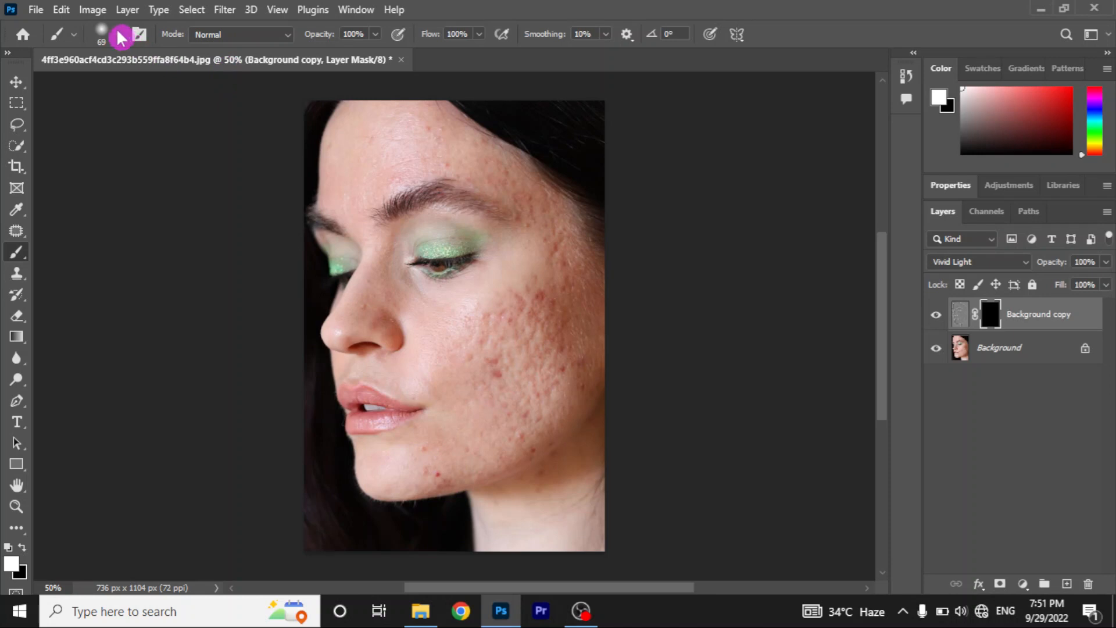
{"action": "left_click", "coordinate": [73, 34]}
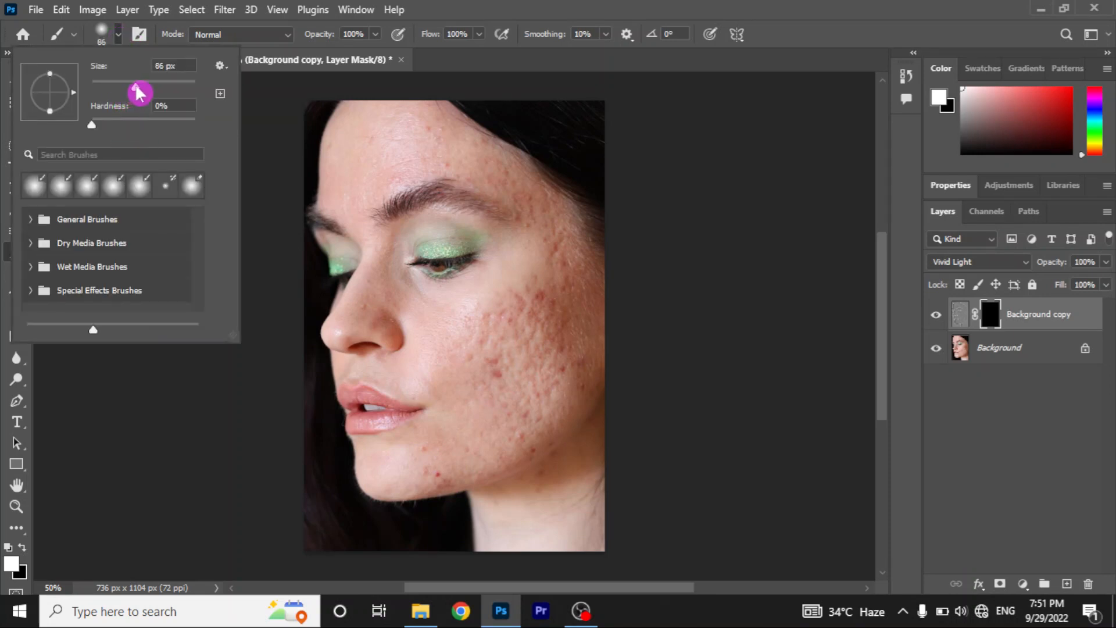
{"action": "left_click", "coordinate": [282, 118]}
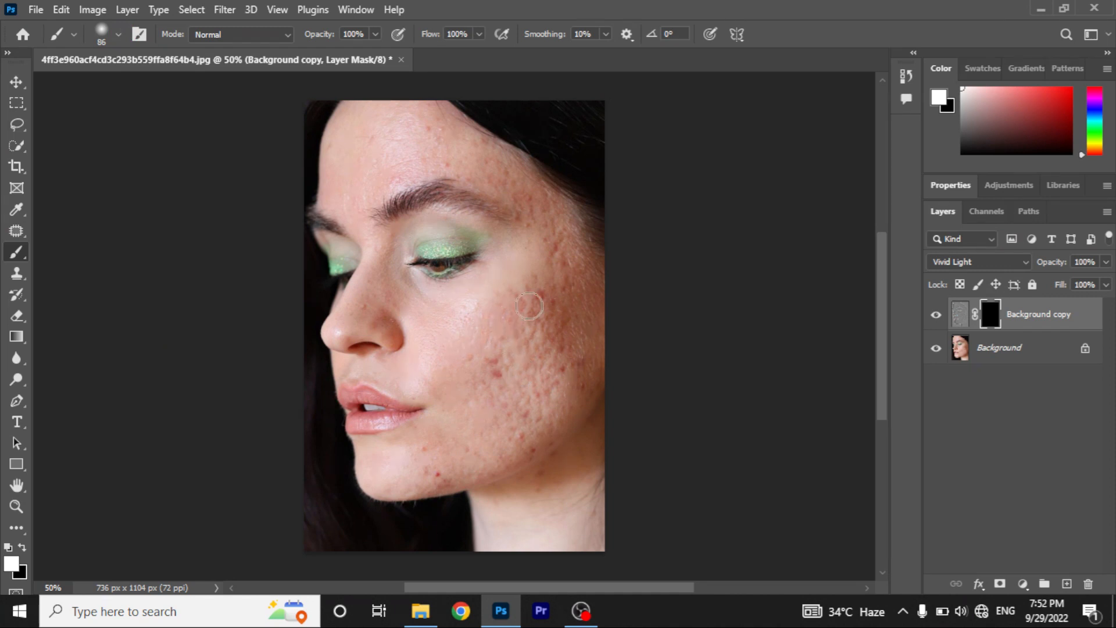
Paint the smoothing back over the cheek, chin, jaw and forehead blemishes
{"action": "left_click_drag", "start_coordinate": [530, 307], "coordinate": [425, 454]}
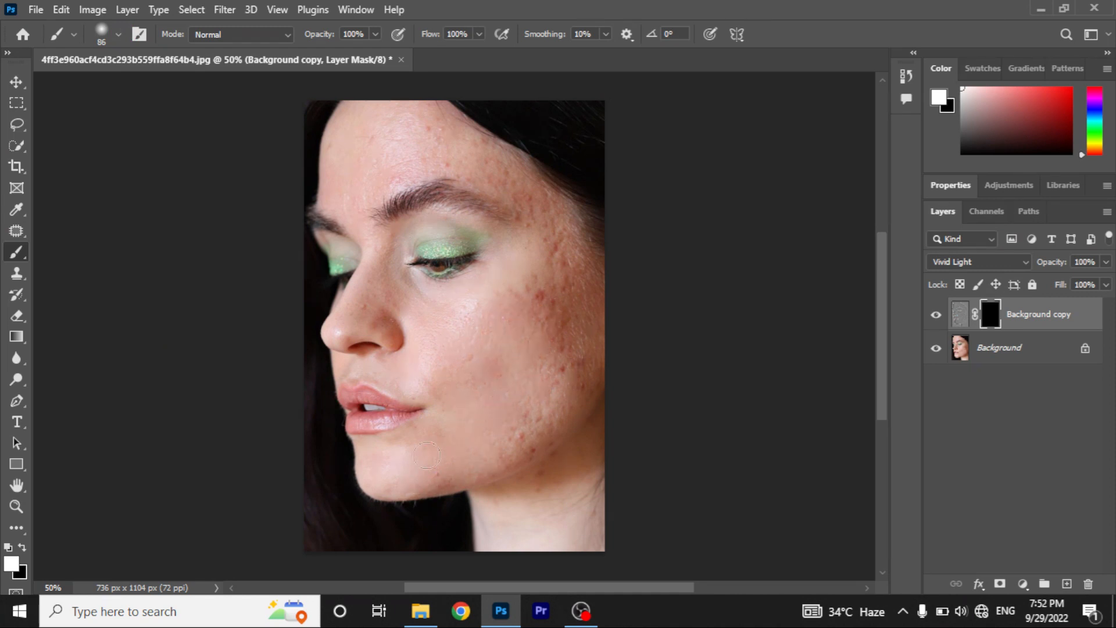
{"action": "left_click_drag", "start_coordinate": [428, 456], "coordinate": [542, 308]}
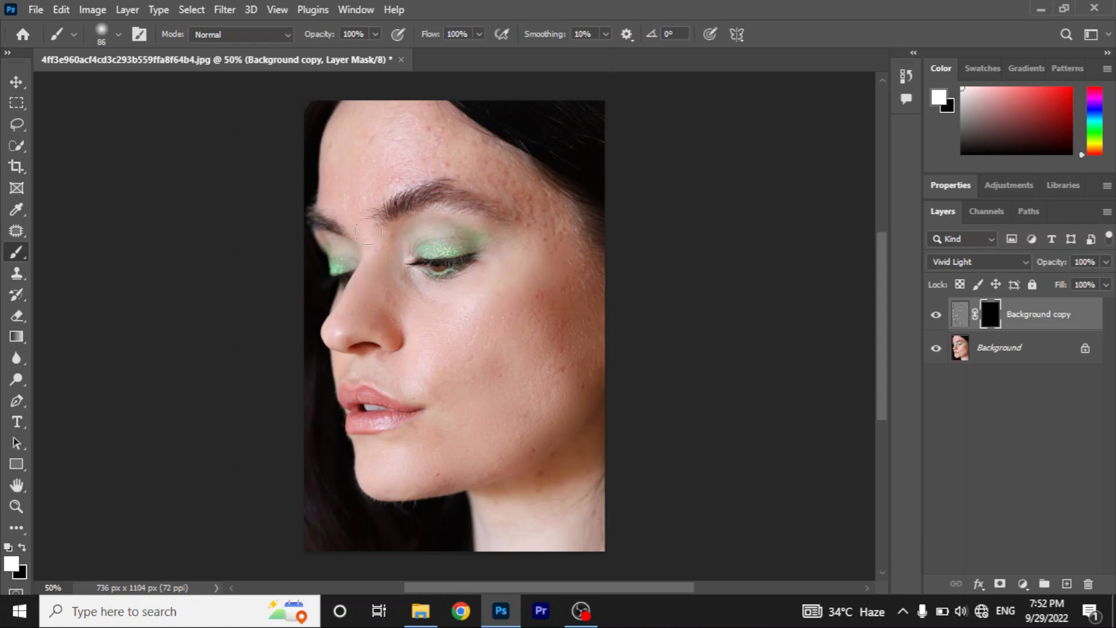
{"action": "left_click_drag", "start_coordinate": [368, 232], "coordinate": [597, 260]}
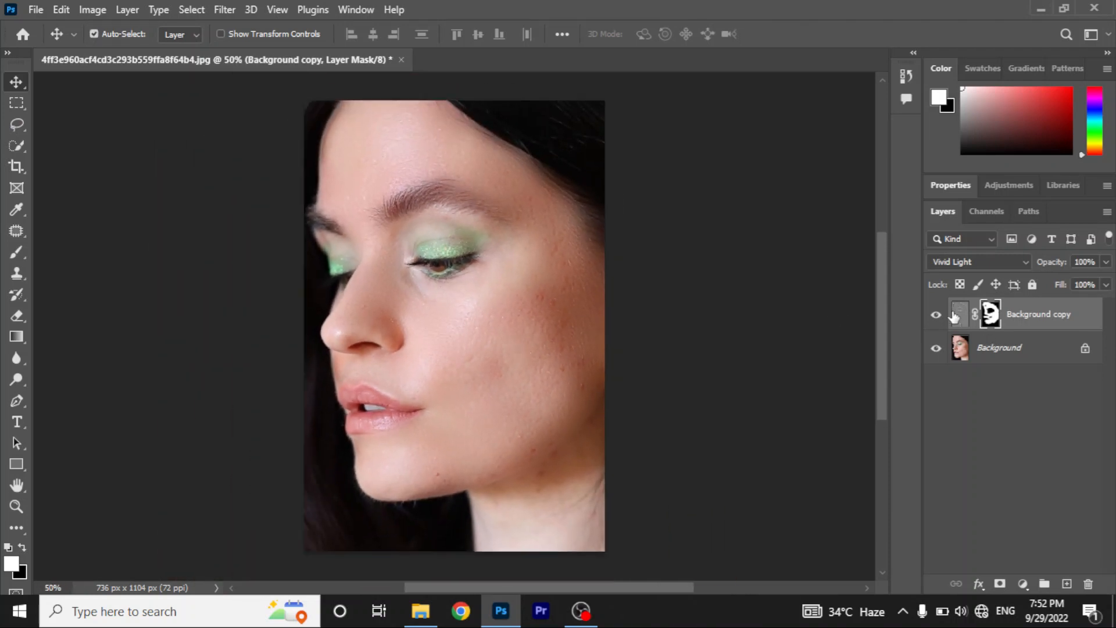
{"action": "left_click", "coordinate": [937, 314]}
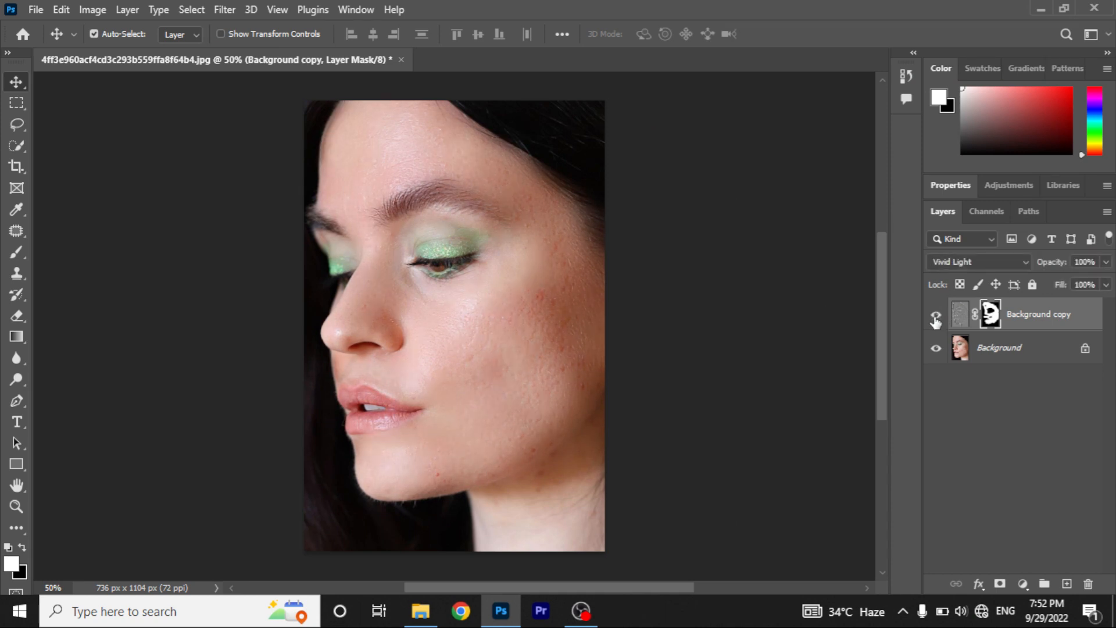
{"action": "left_click", "coordinate": [936, 321]}
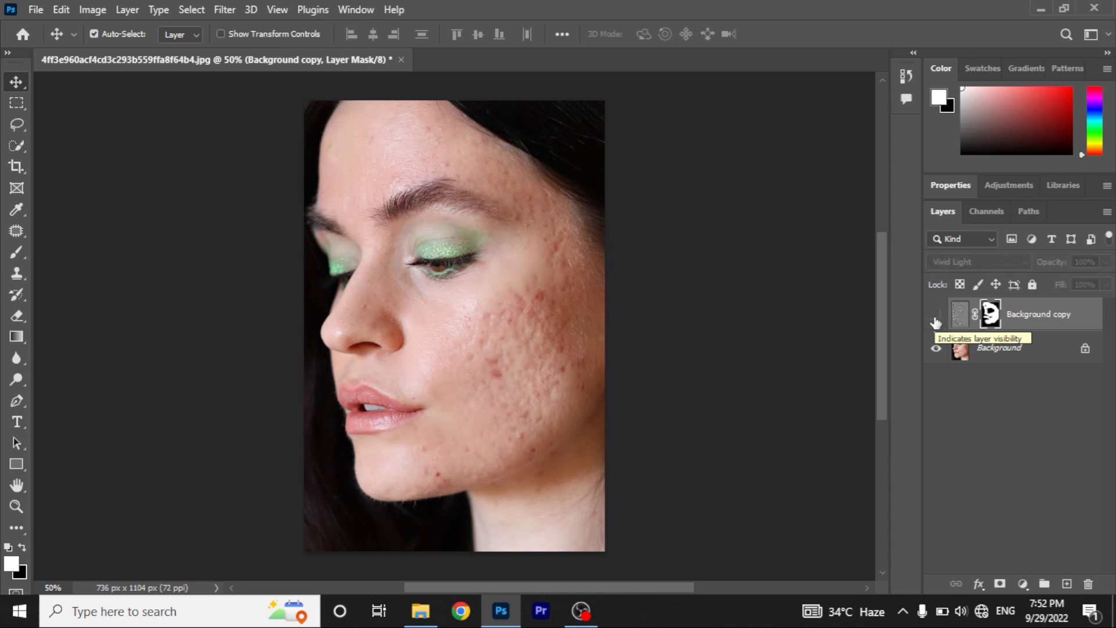
{"action": "left_click", "coordinate": [936, 314]}
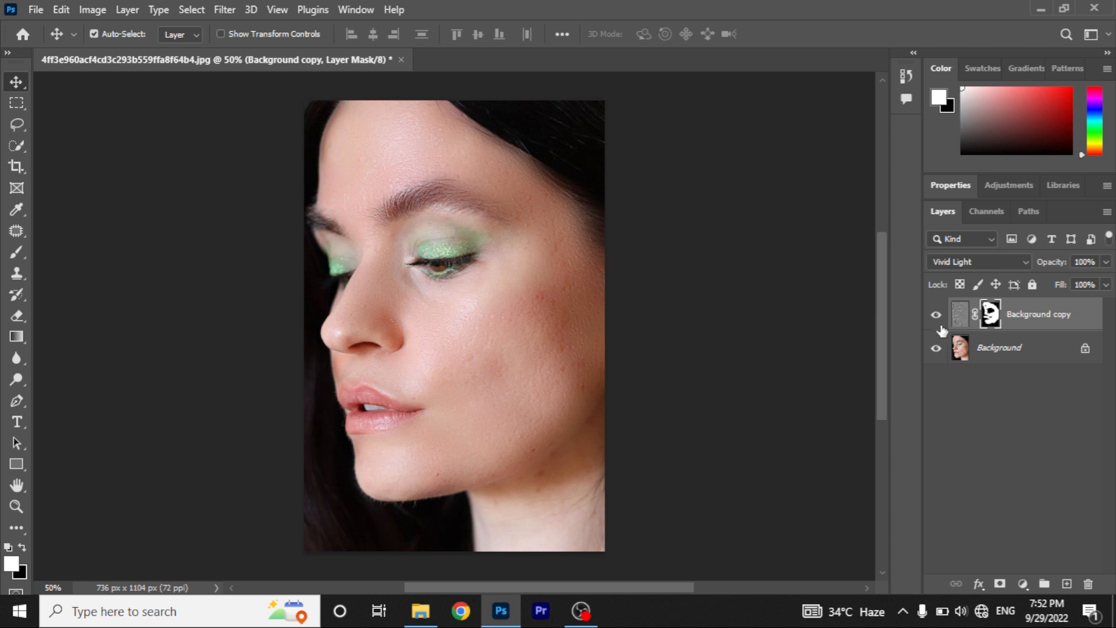
{"action": "mouse_move", "coordinate": [619, 374]}
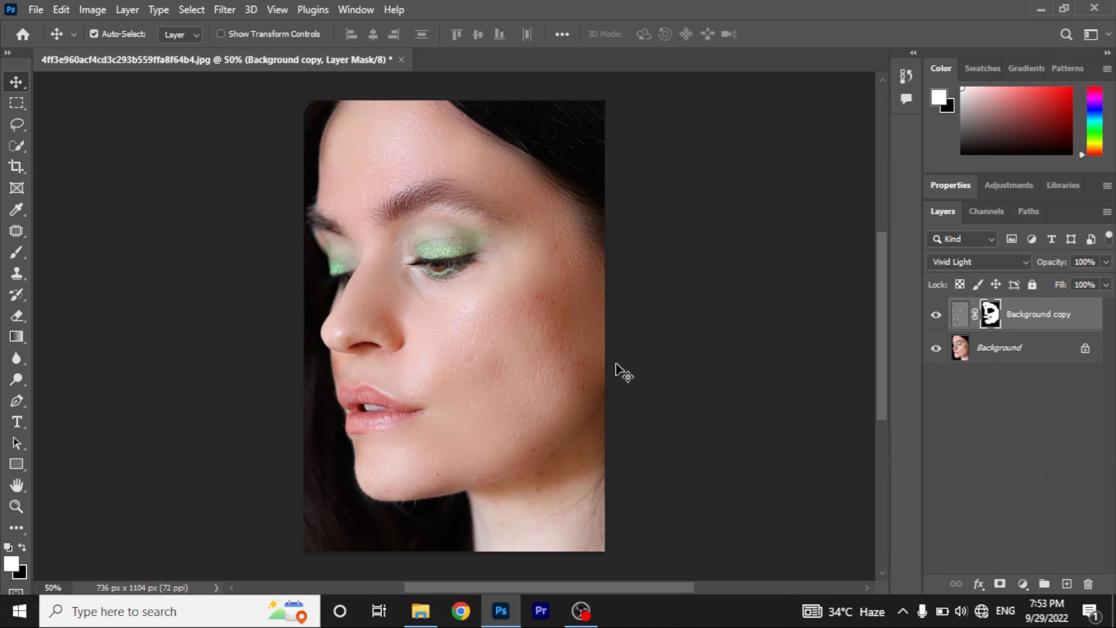